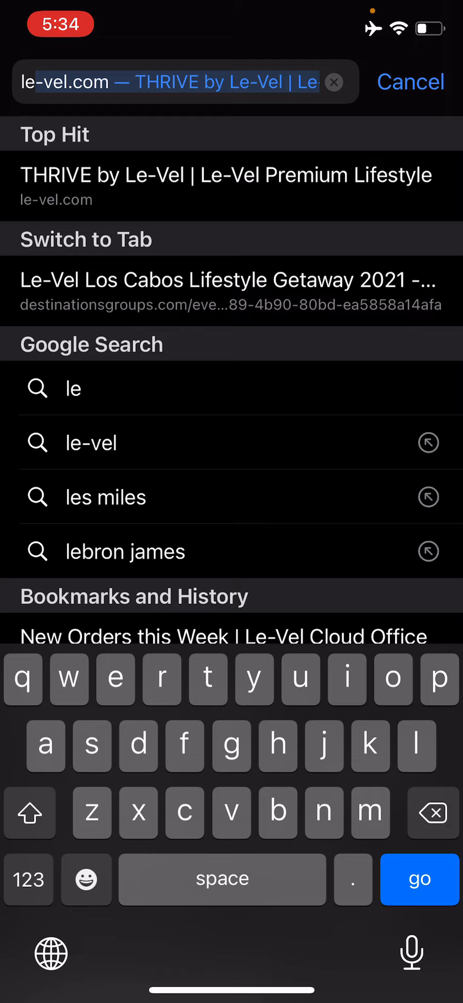
Step: Go to le-vel.com, reach the Customer login page and reveal the Get Started section
{"action": "left_click", "coordinate": [232, 184]}
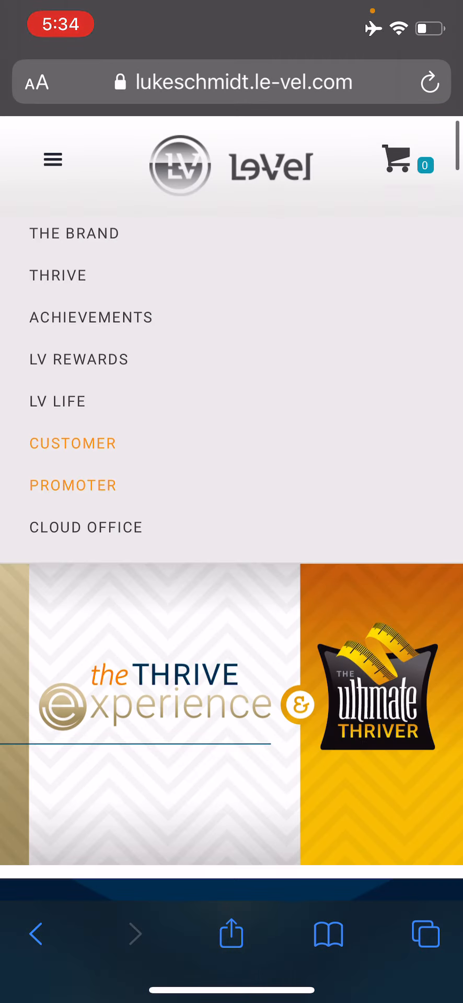
{"action": "left_click", "coordinate": [236, 81]}
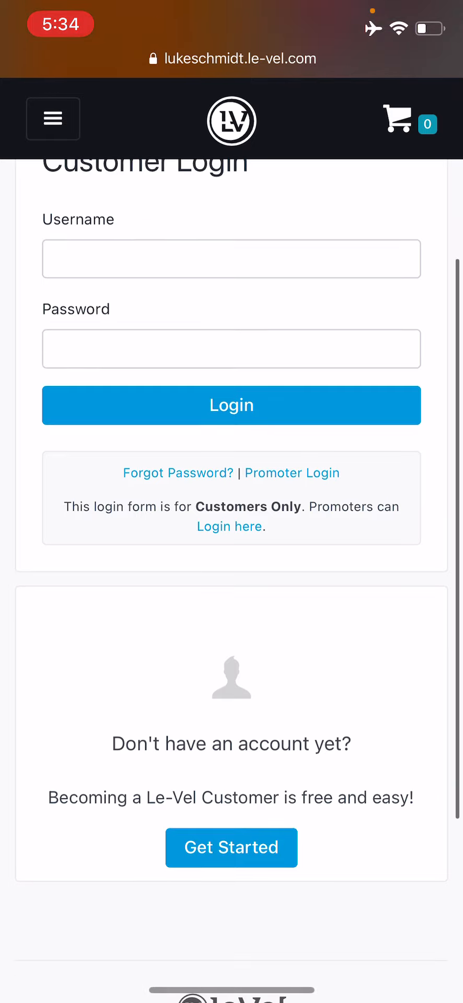
{"action": "scroll", "scroll_direction": "down", "scroll_amount": 3}
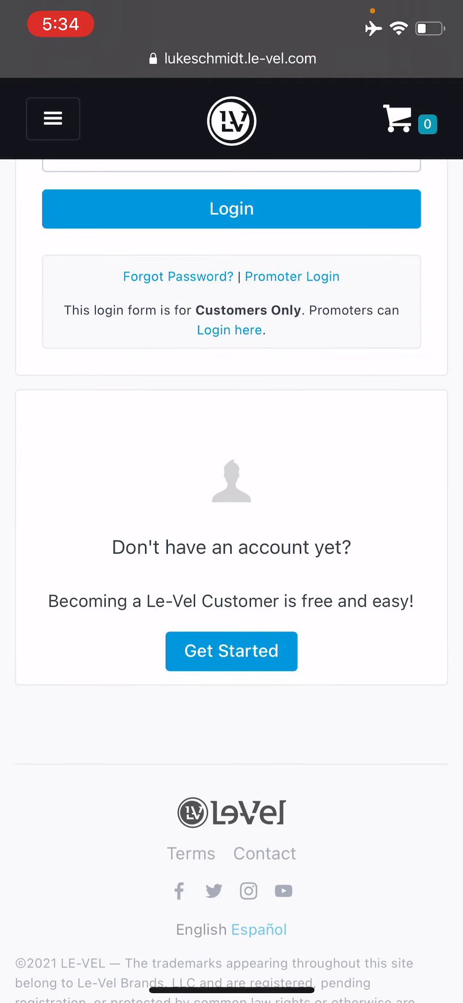
Step: Start a new customer account, pick the country and confirm the suggested referring customer
{"action": "left_click", "coordinate": [231, 651]}
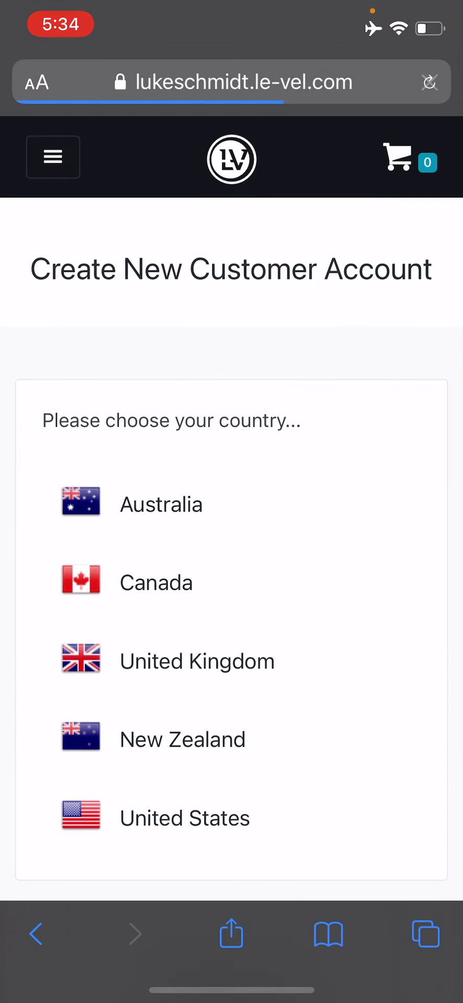
{"action": "left_click", "coordinate": [184, 817]}
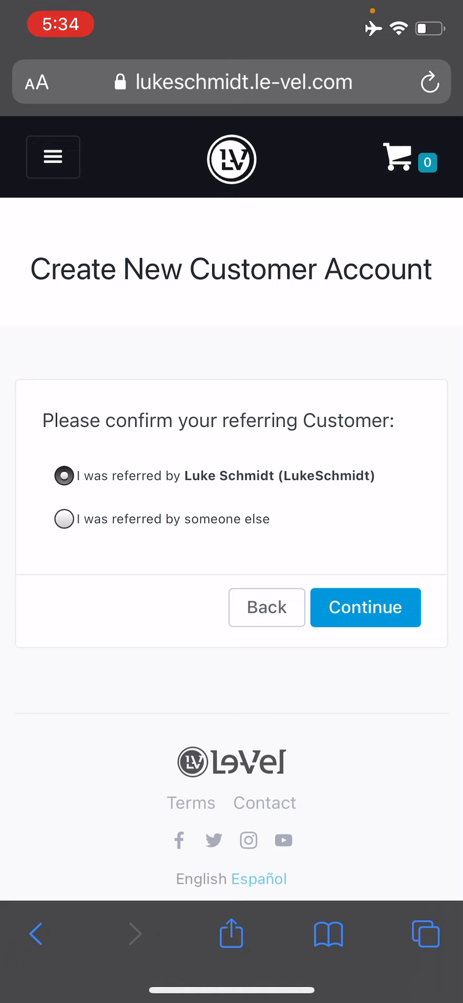
{"action": "left_click", "coordinate": [365, 607]}
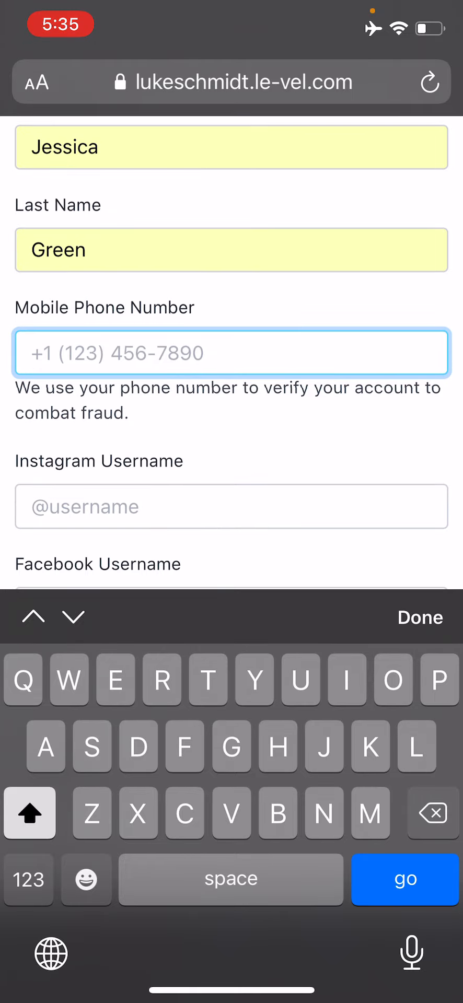
Step: Enter mobile phone number 555555 and the email address on the account form
{"action": "type", "text": "55555555555"}
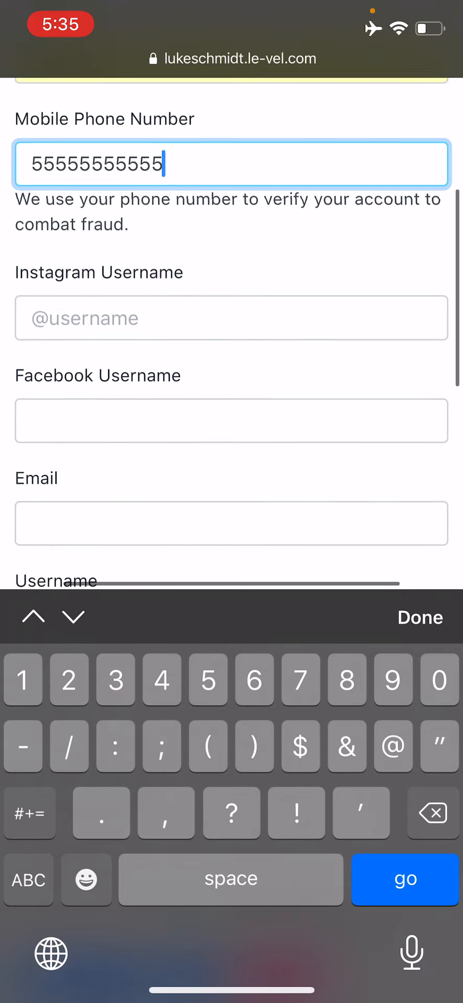
{"action": "scroll", "scroll_direction": "up", "scroll_amount": 3}
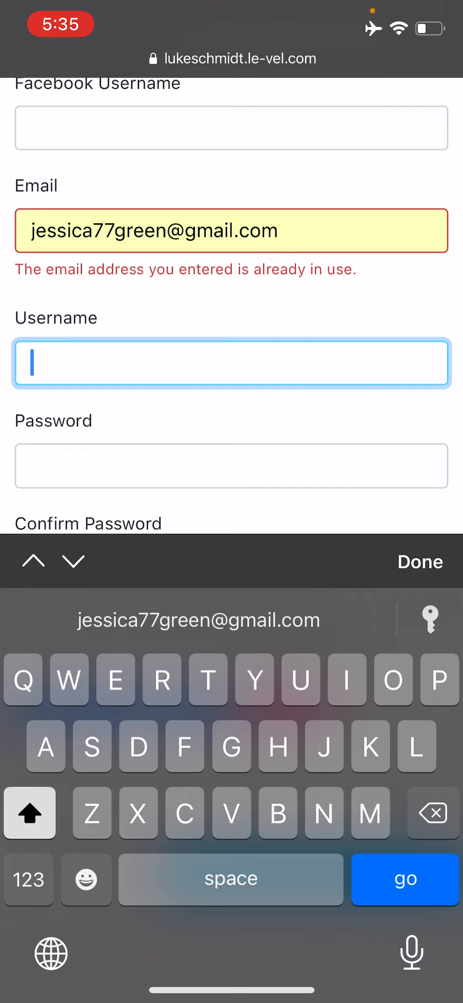
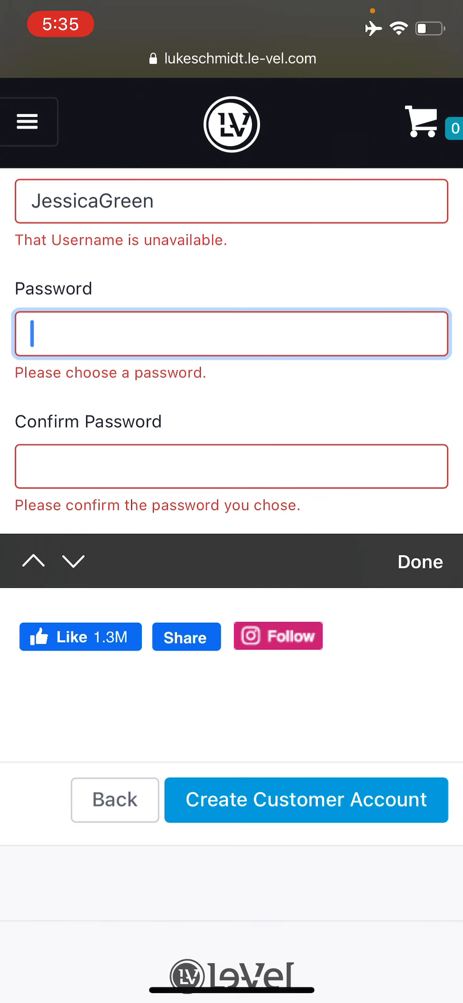
{"action": "left_click", "coordinate": [232, 333]}
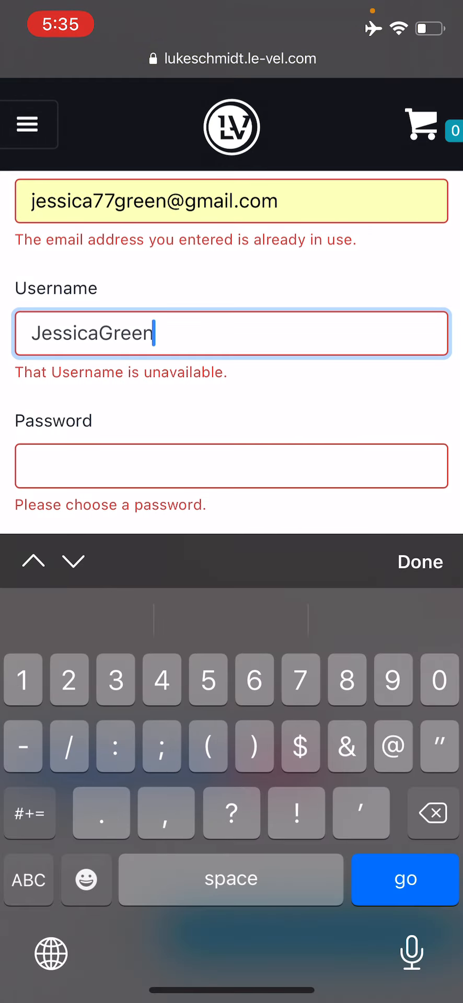
{"action": "type", "text": "21"}
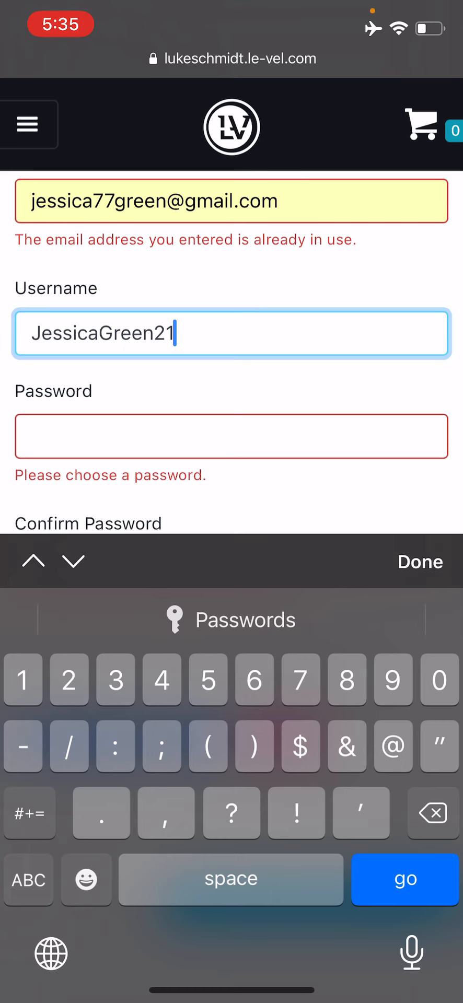
{"action": "scroll", "scroll_direction": "up", "scroll_amount": 3}
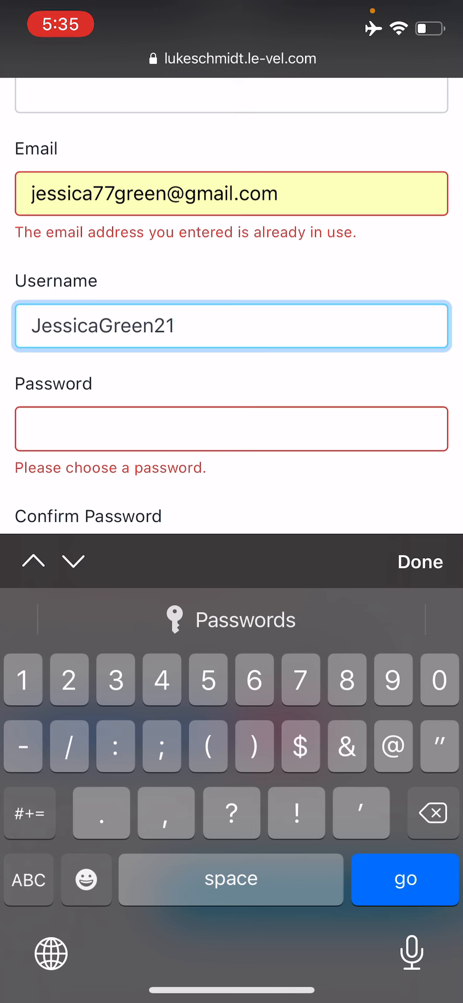
{"action": "left_click", "coordinate": [232, 428]}
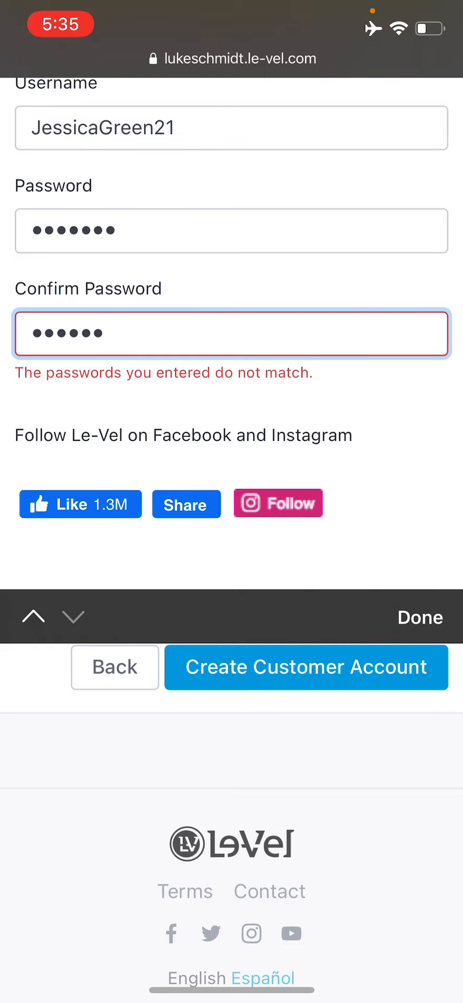
Step: Enter matching passwords in Password and Confirm Password and dismiss the keyboard
{"action": "type", "text": "•"}
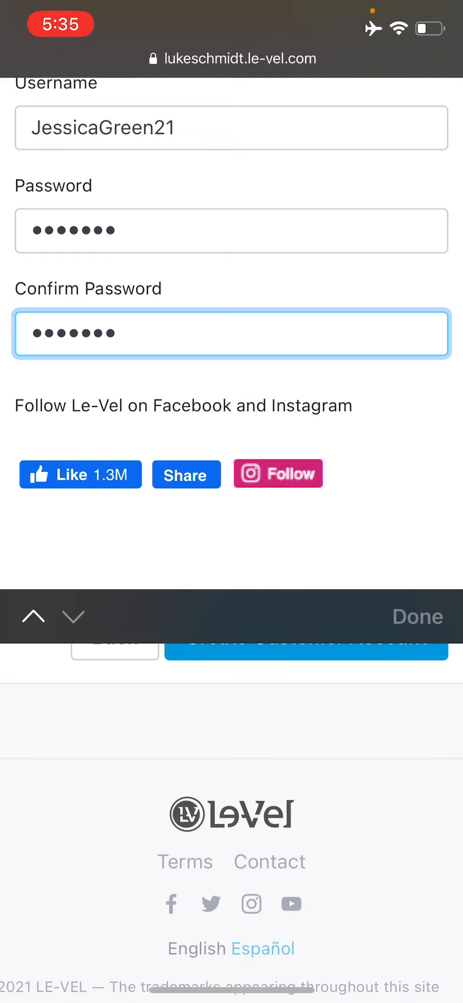
{"action": "left_click", "coordinate": [417, 617]}
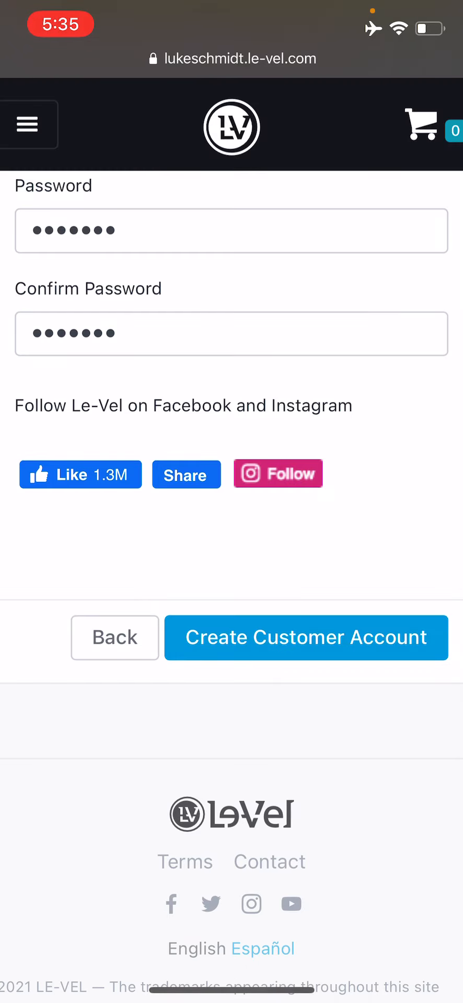